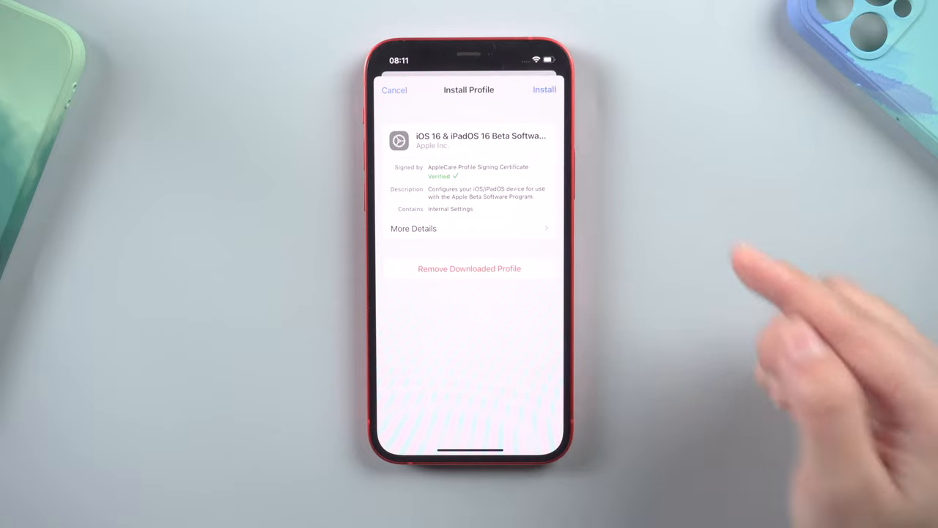
Step: Install the iOS 16 beta profile without restarting, then download and install iOS 16.0
left_click(544, 90)
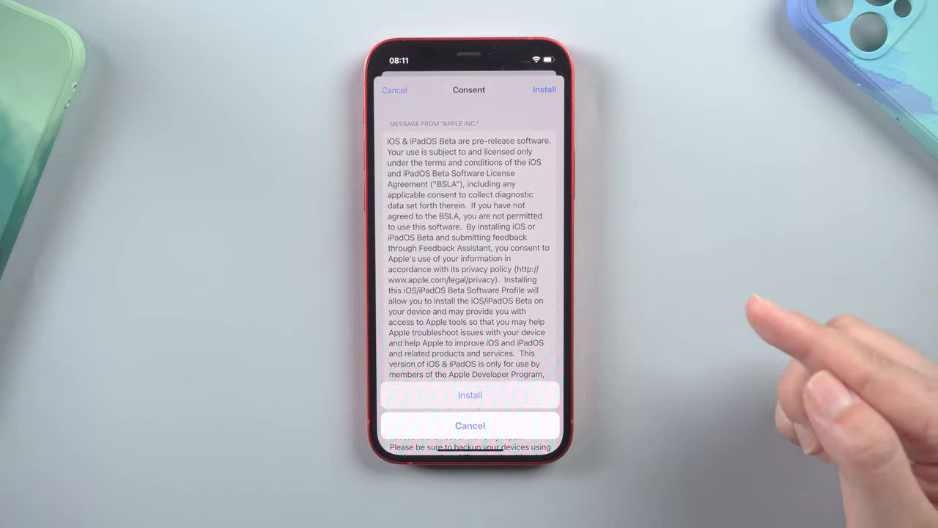
left_click(469, 394)
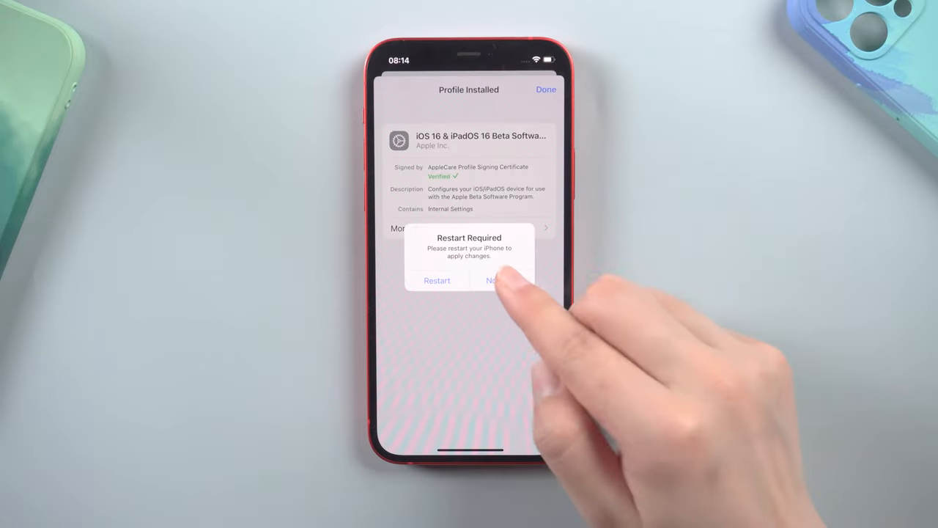
left_click(494, 280)
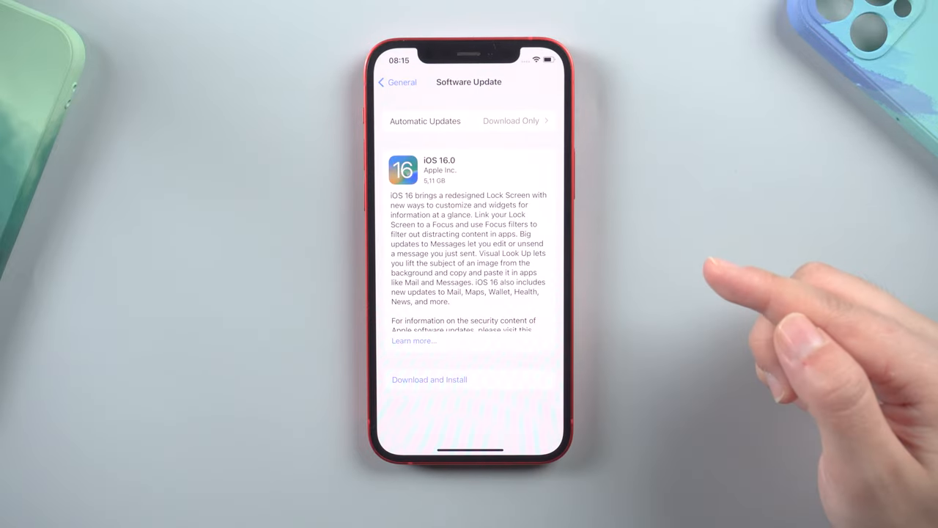
left_click(429, 379)
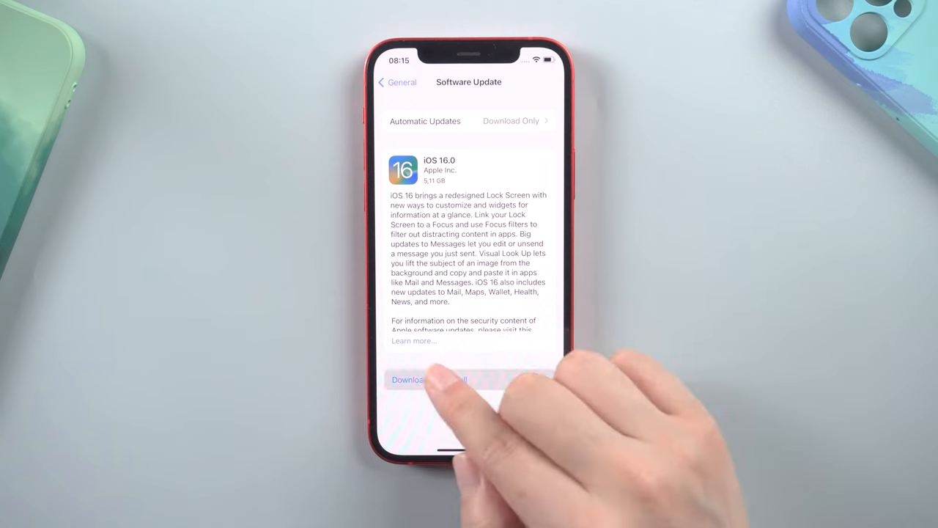
left_click(429, 380)
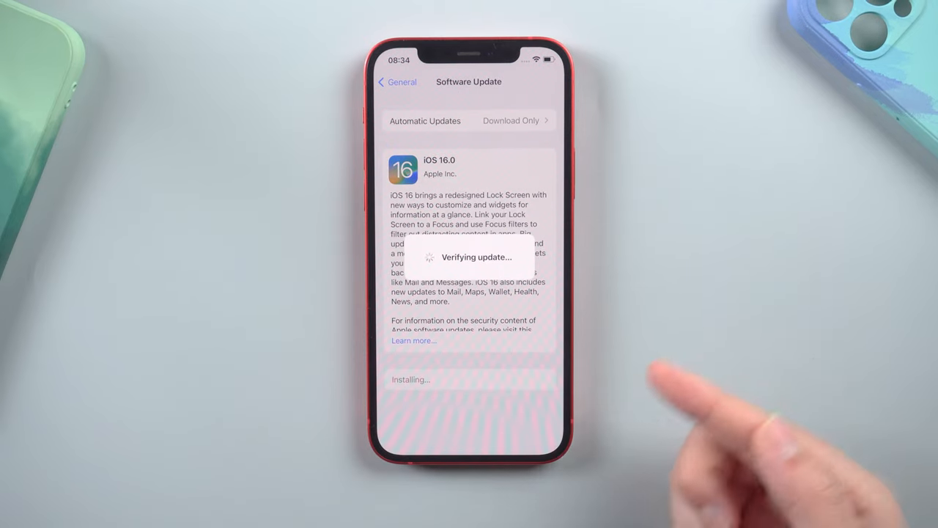
mouse_move(521, 323)
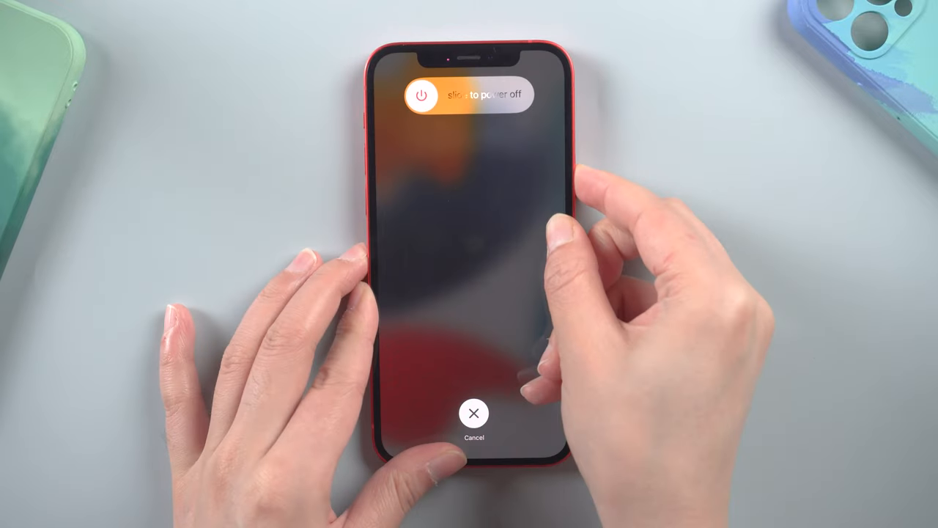
Step: Power off and restart the iPhone, unlock it, and open the Software Update page
left_click(474, 412)
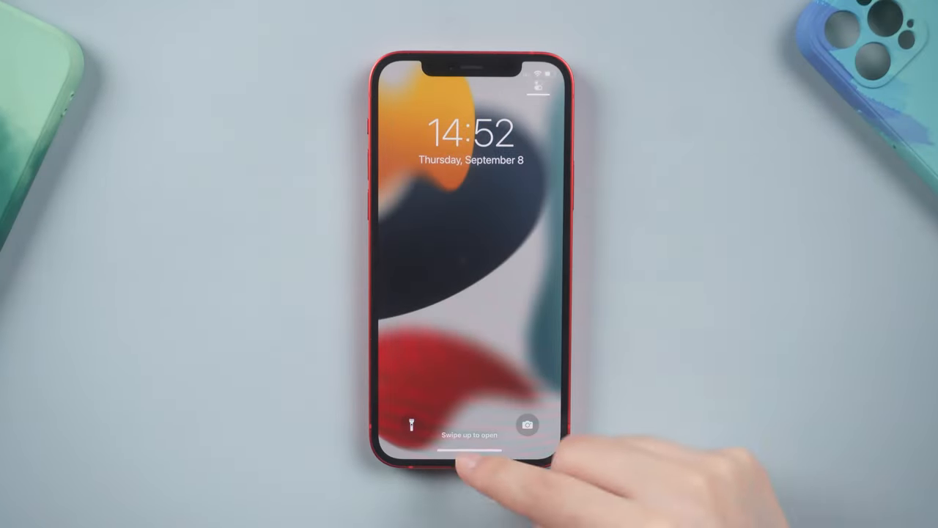
left_click_drag(469, 454, 469, 220)
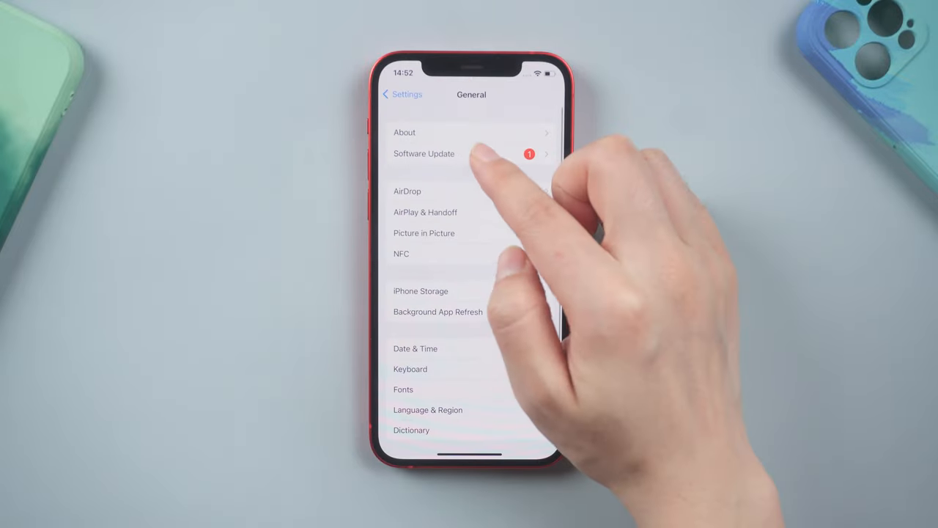
left_click(424, 153)
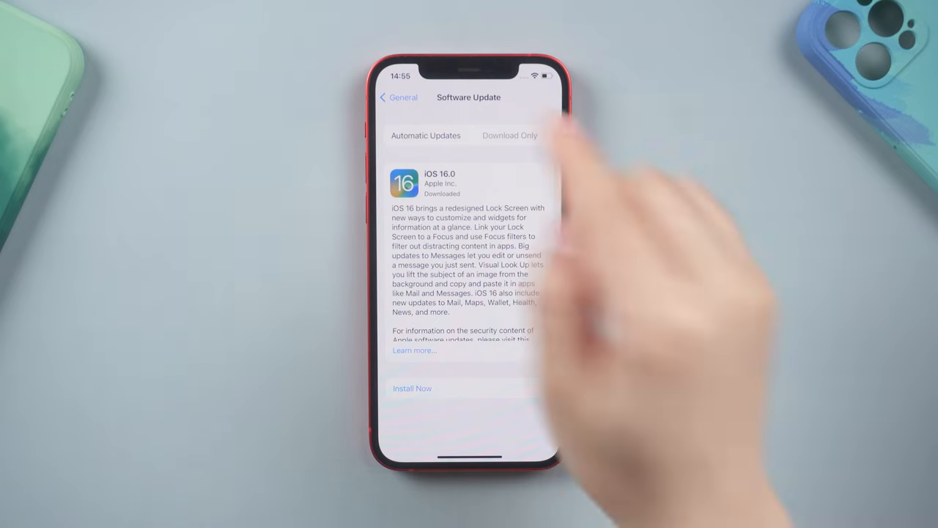
Step: Delete the downloaded iOS 16.0 update from iPhone Storage
left_click(399, 97)
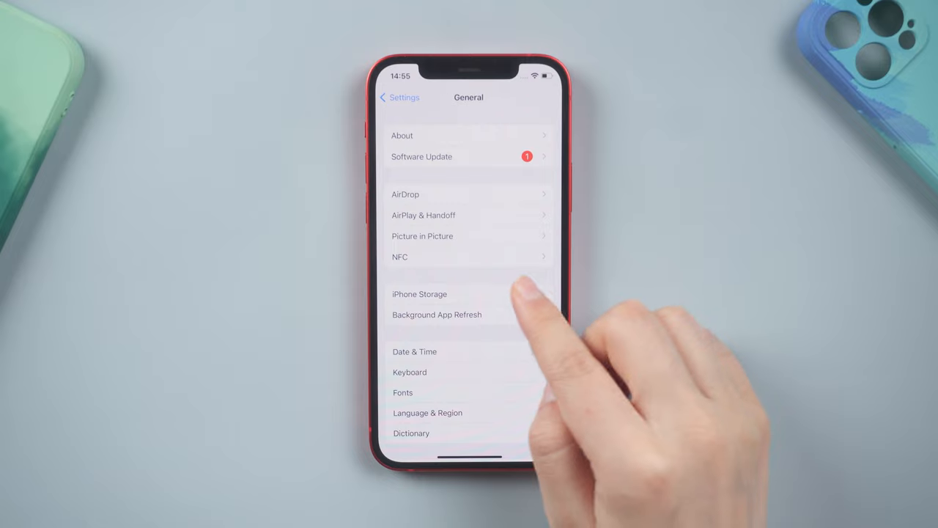
left_click(420, 294)
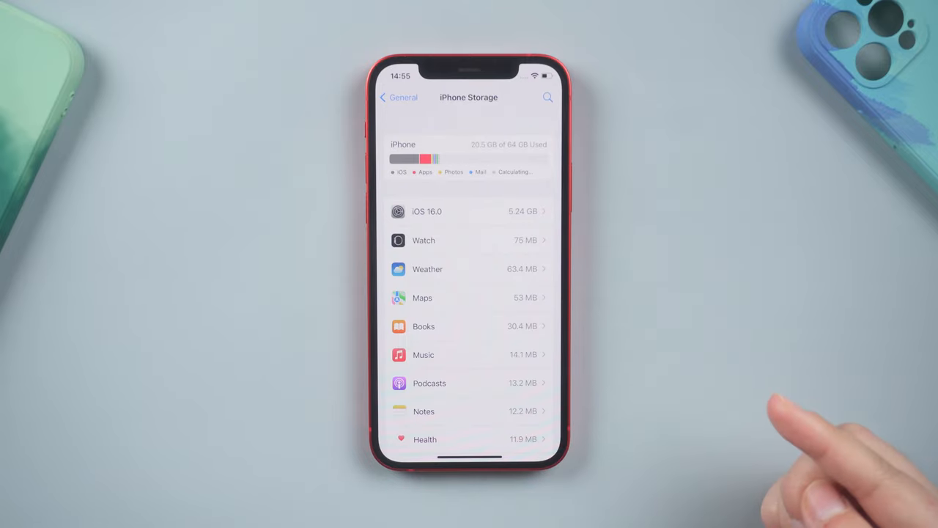
left_click(469, 211)
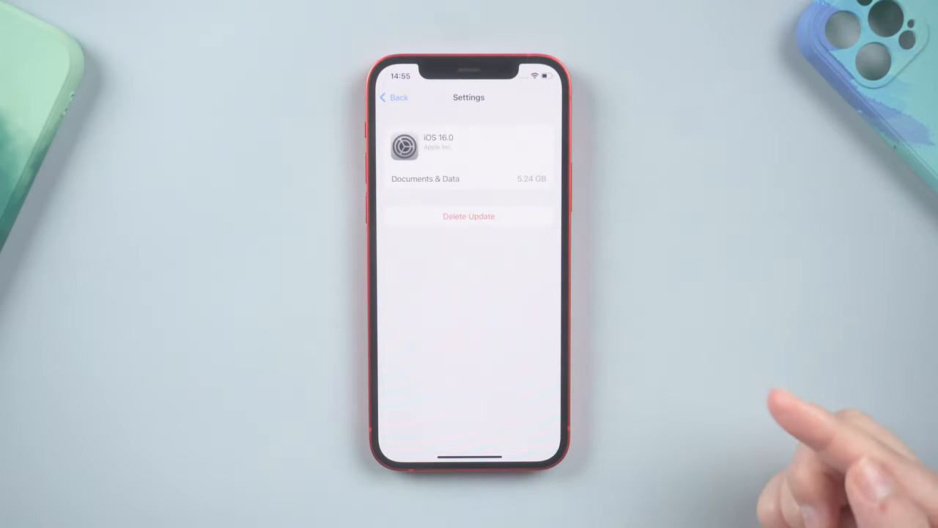
left_click(468, 216)
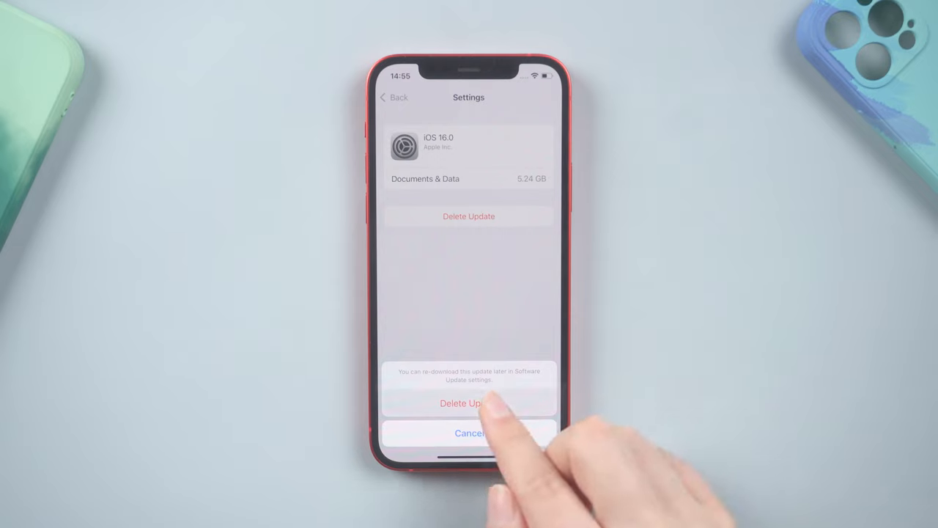
left_click(469, 403)
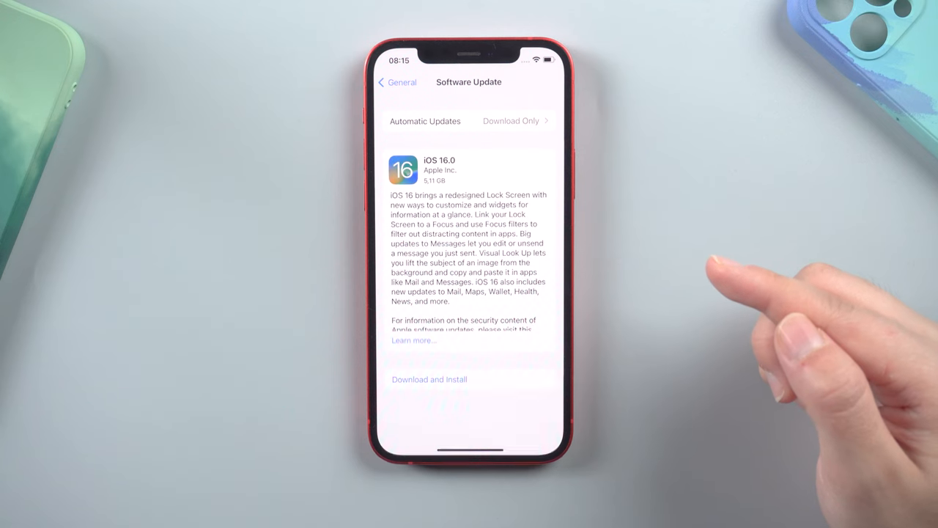
Step: Download and install iOS 16.0 again, agreeing to the license terms
left_click(429, 378)
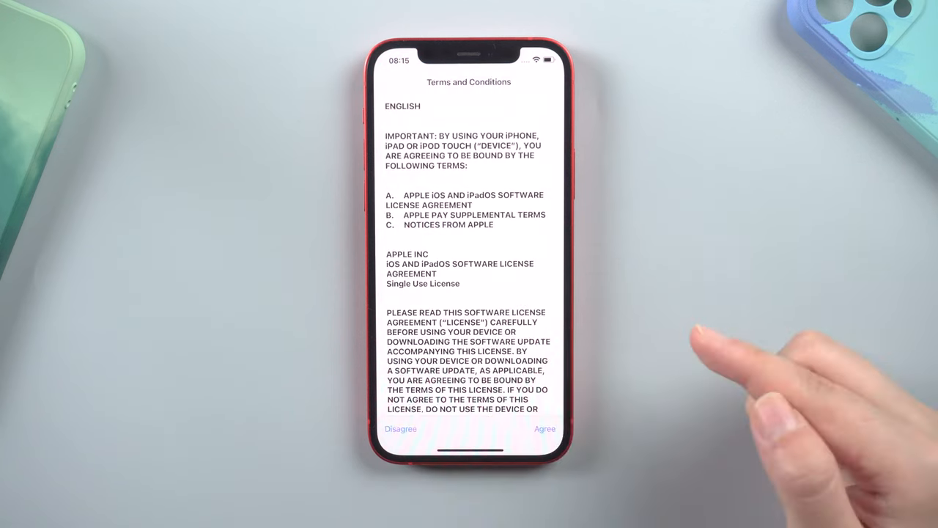
left_click(544, 429)
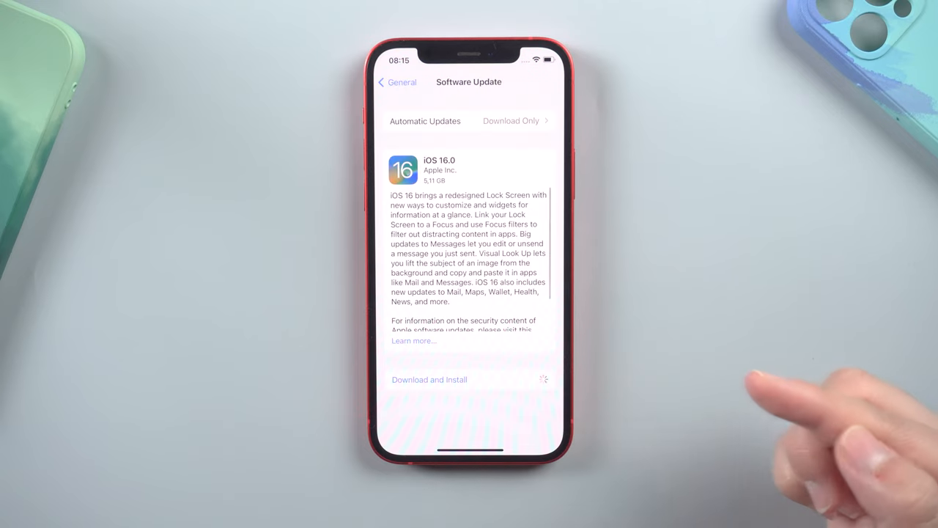
left_click(429, 379)
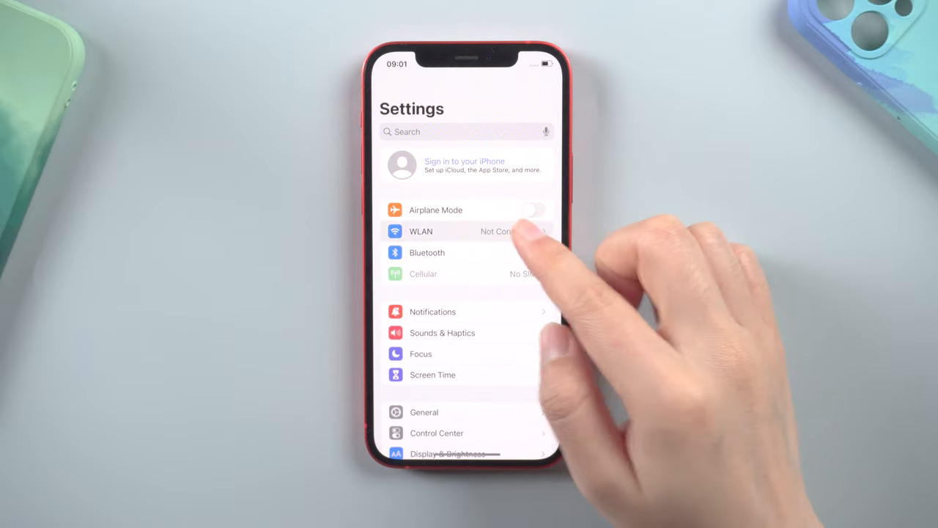
Step: Forget and rejoin the 'wireless' network, then allow Settings to use WLAN data
left_click(439, 231)
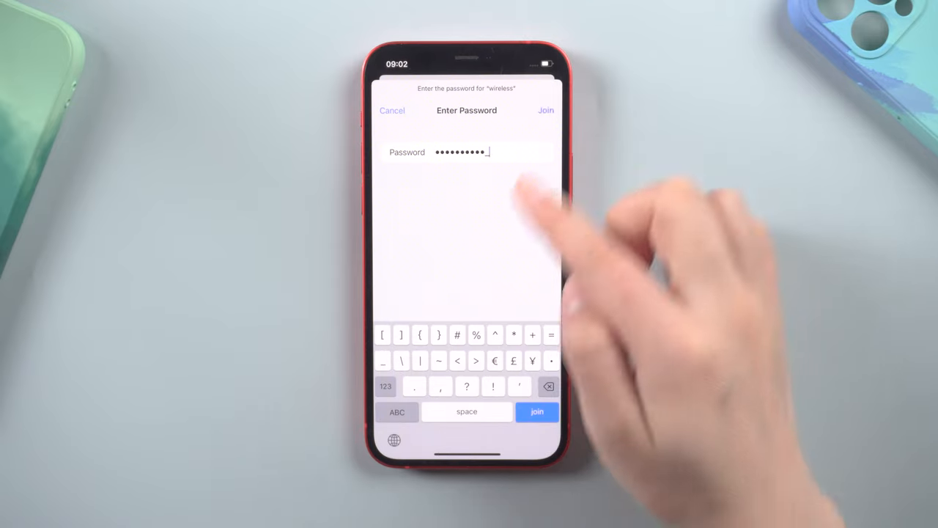
left_click(545, 110)
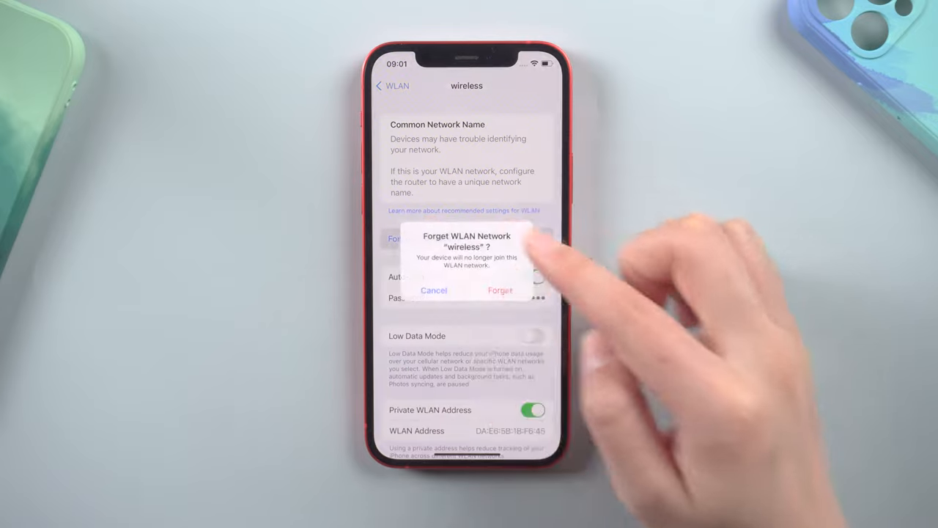
left_click(500, 289)
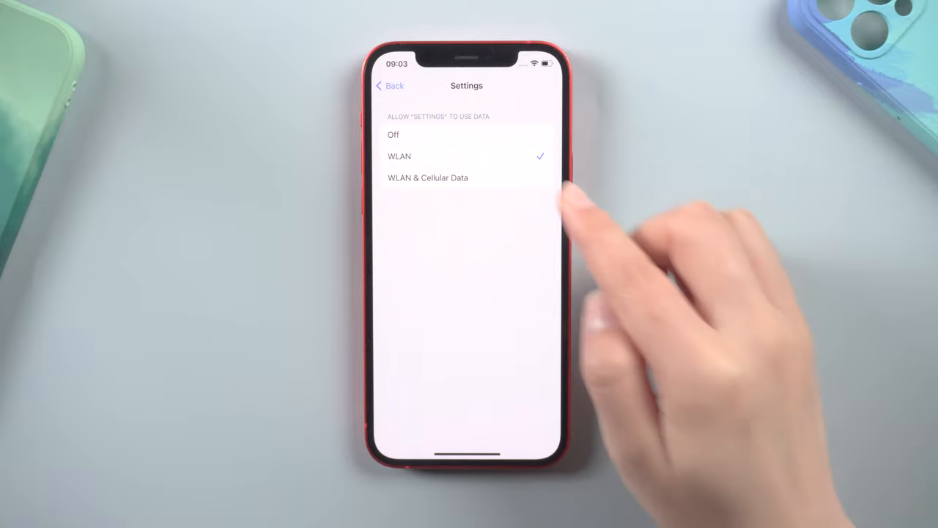
left_click(427, 177)
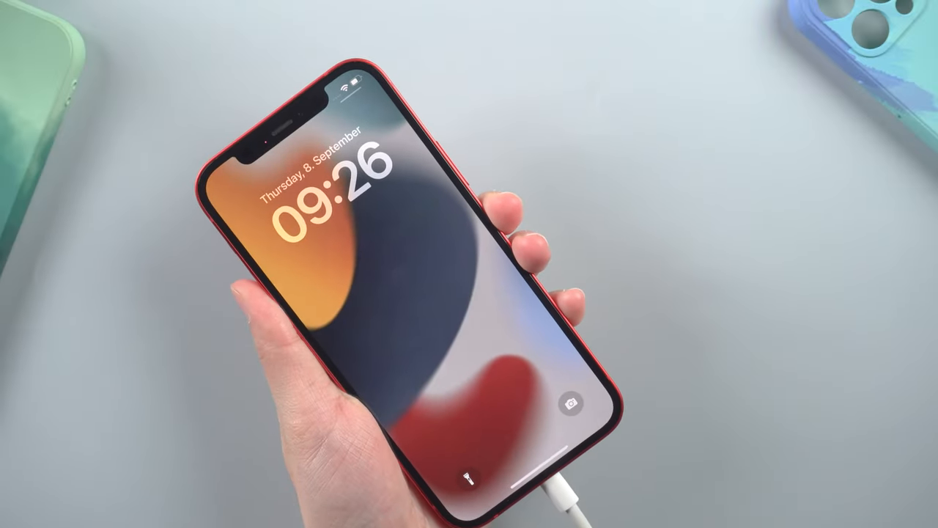
Step: Check for updates in iTunes, confirm the iOS 16.0 update, and view download progress
left_click(630, 212)
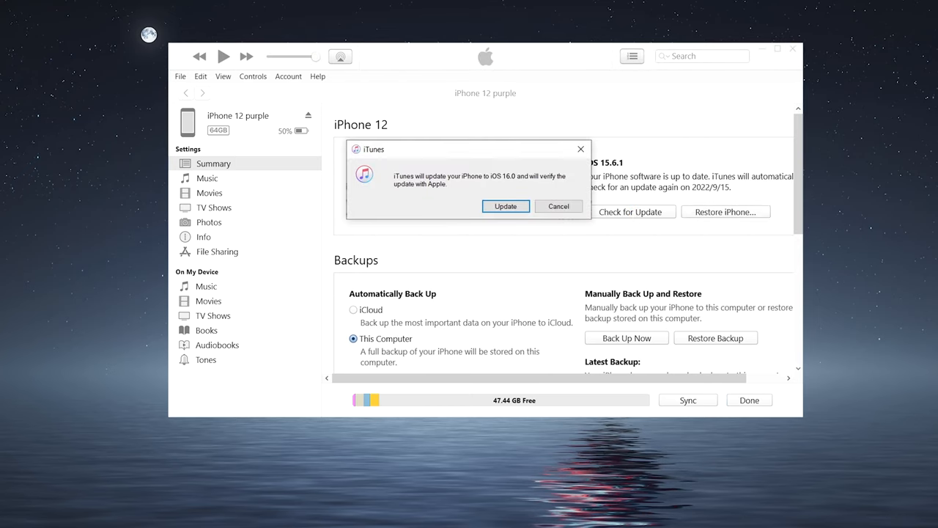
left_click(505, 206)
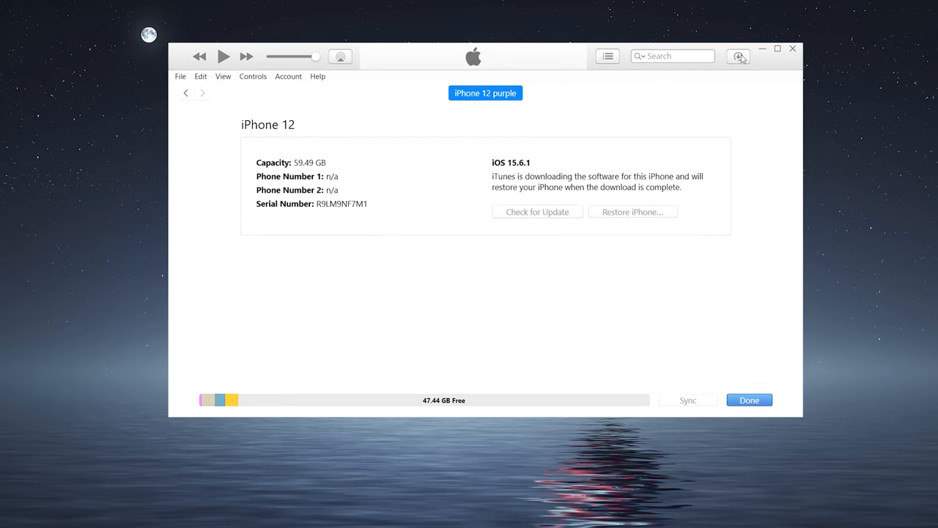
left_click(738, 57)
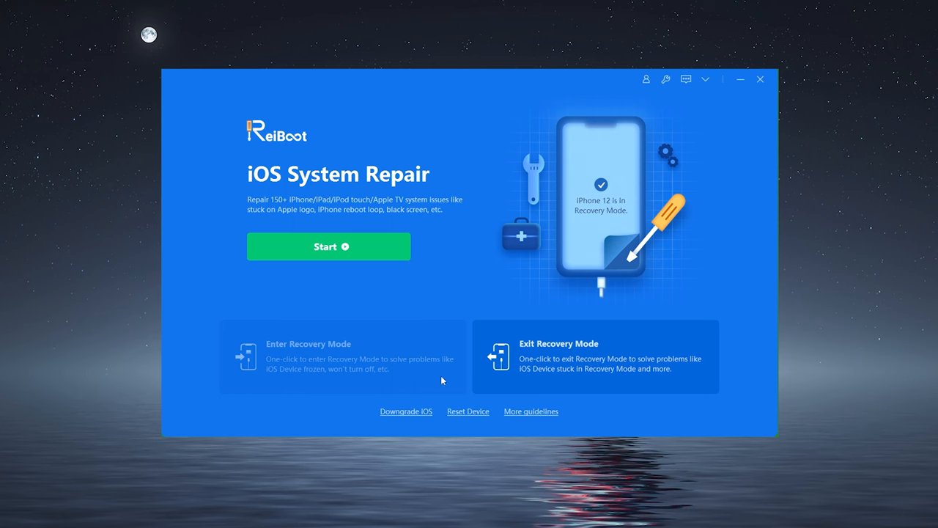
Step: Run ReiBoot Standard Repair with the downloaded 16.0 firmware and finish with Done
left_click(328, 245)
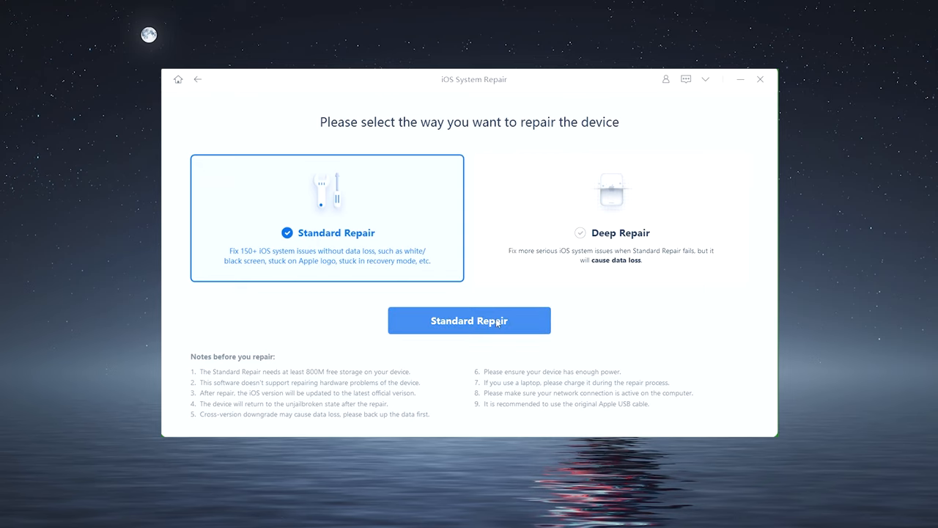
left_click(469, 320)
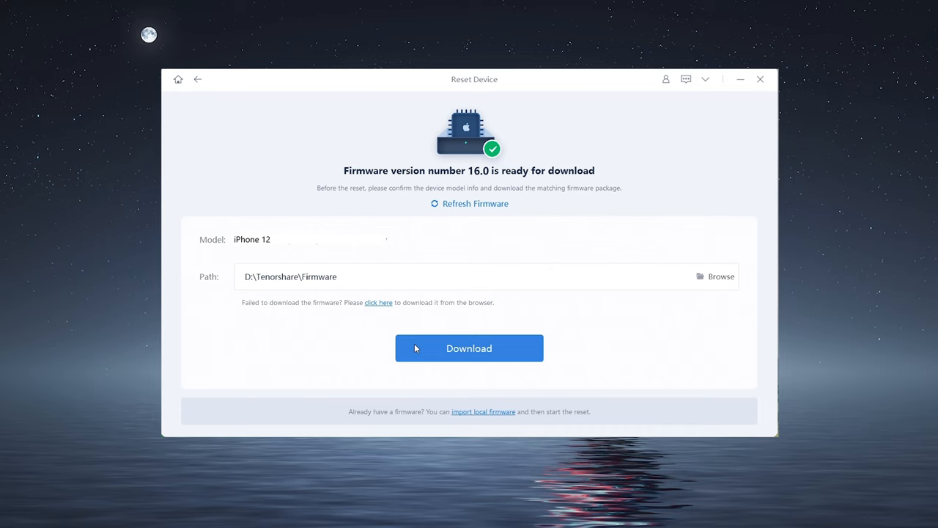
left_click(469, 348)
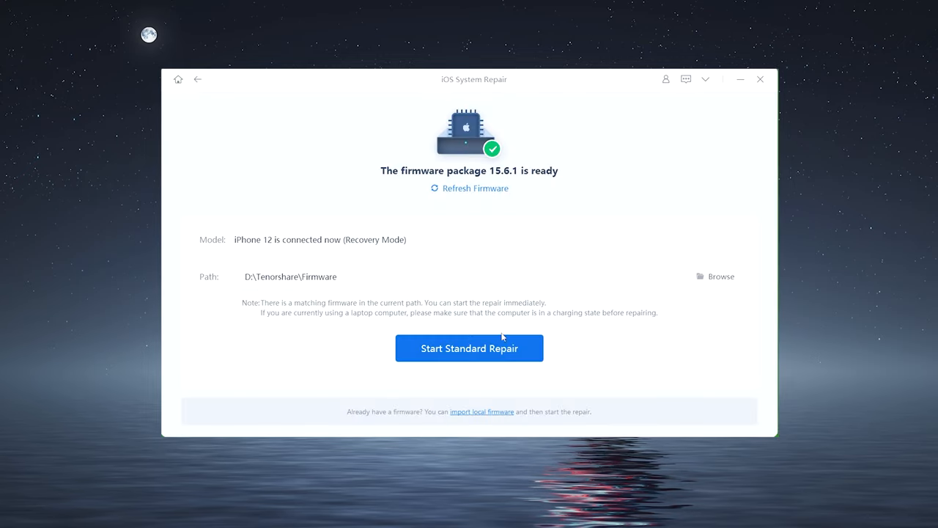
left_click(468, 348)
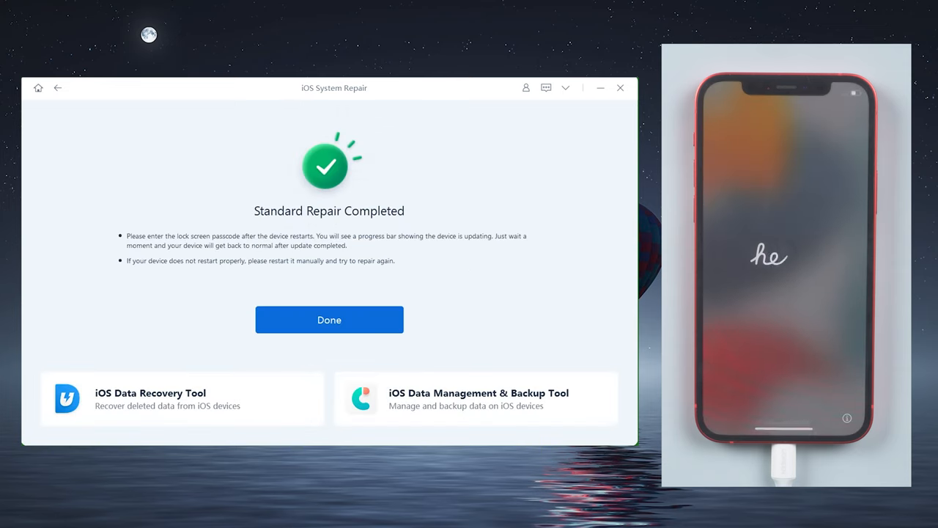
left_click(329, 320)
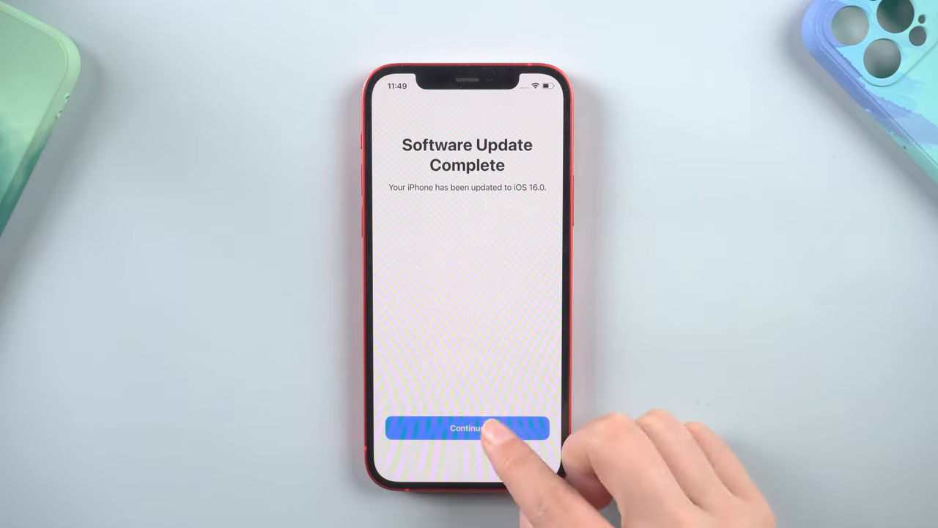
Step: Continue past the update-complete screen and check iOS Version 16.0 under General > About
left_click(467, 427)
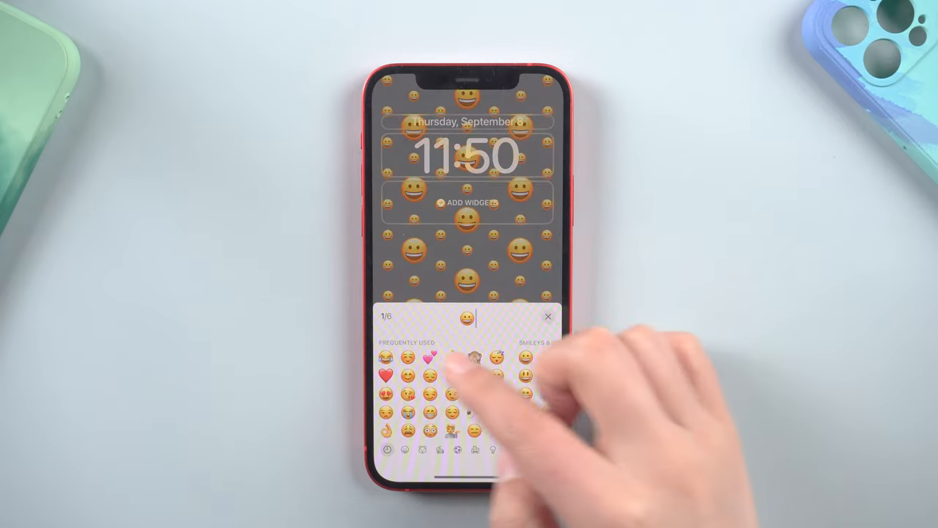
left_click(428, 359)
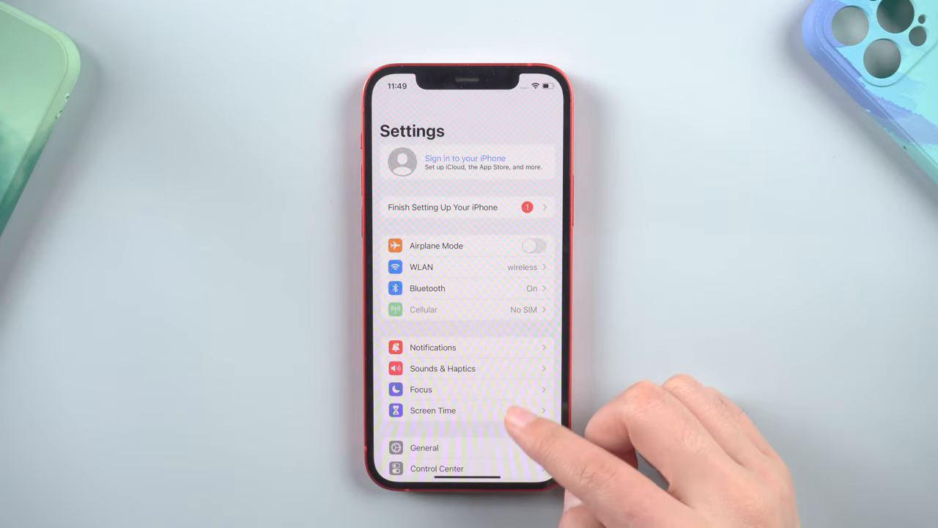
left_click(424, 447)
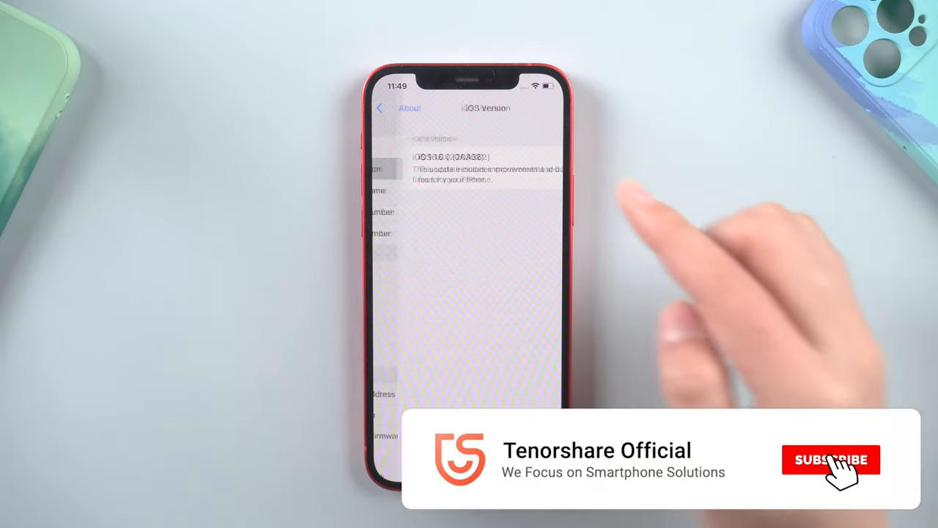
left_click(831, 460)
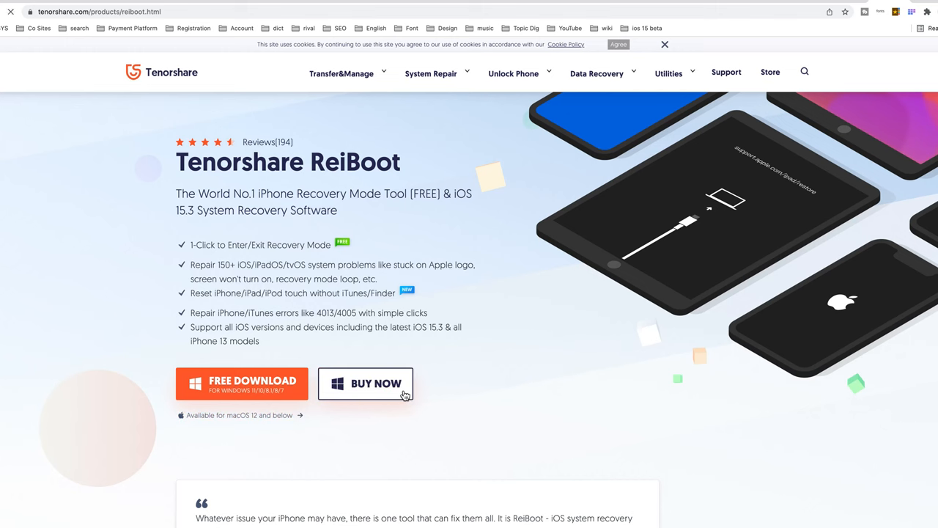
left_click(365, 383)
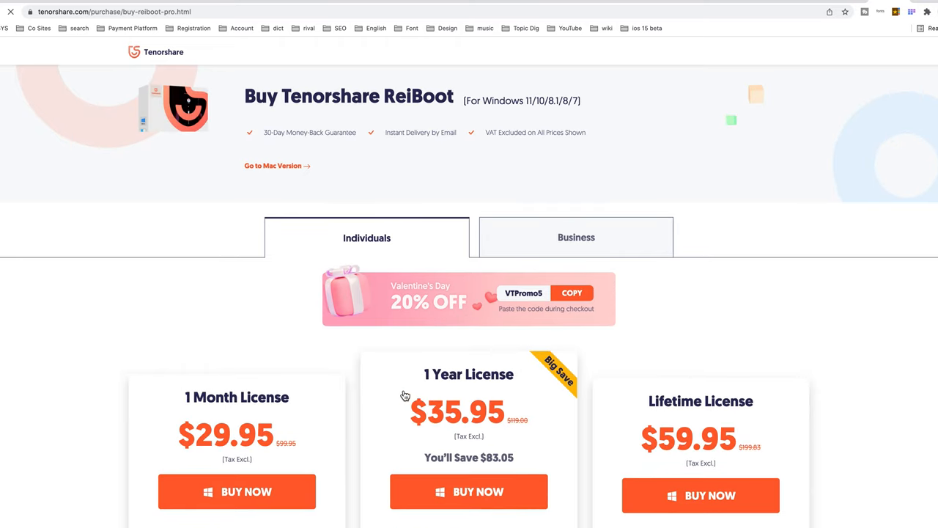